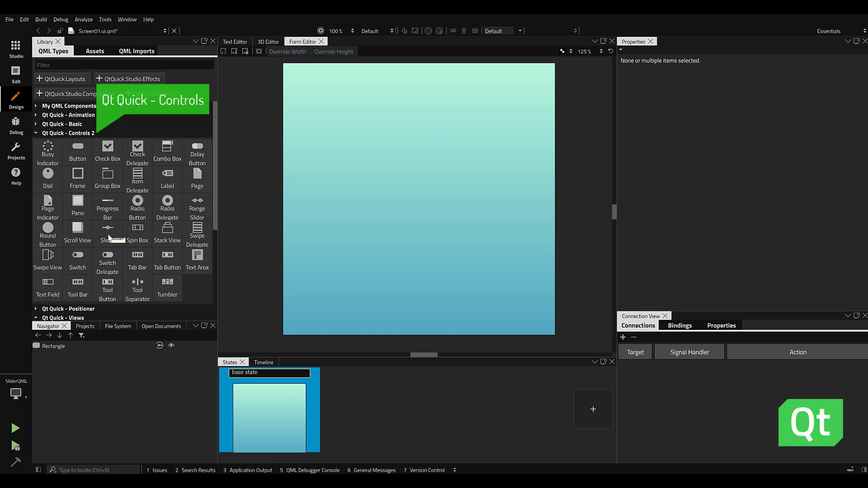
Drag a Slider from Qt Quick Controls 2 onto the canvas and reposition it.
{"action": "left_click_drag", "start_coordinate": [108, 229], "coordinate": [361, 229]}
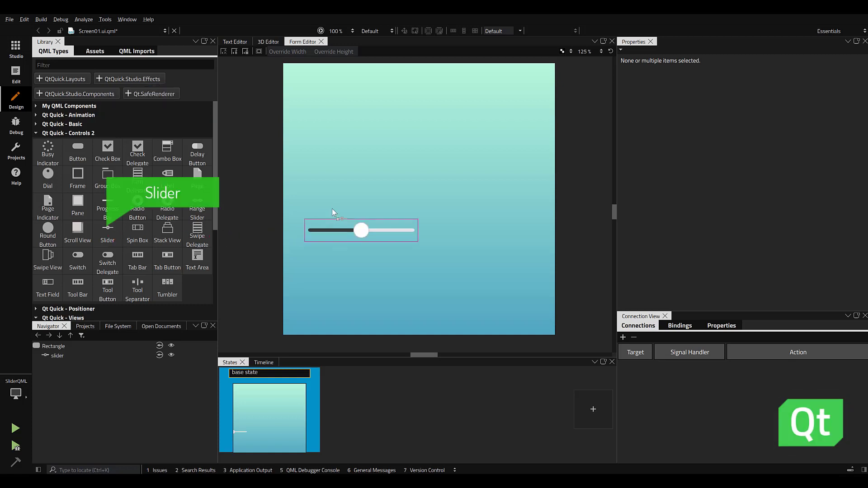
{"action": "left_click_drag", "start_coordinate": [360, 230], "coordinate": [419, 199]}
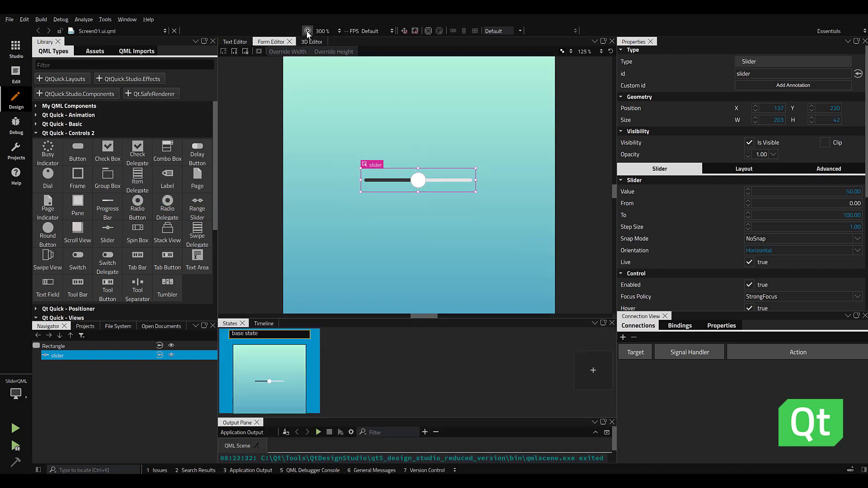
Make the slider a SliderColor component: vertical, 12 by 400, rounded dark background.
{"action": "left_click", "coordinate": [17, 428]}
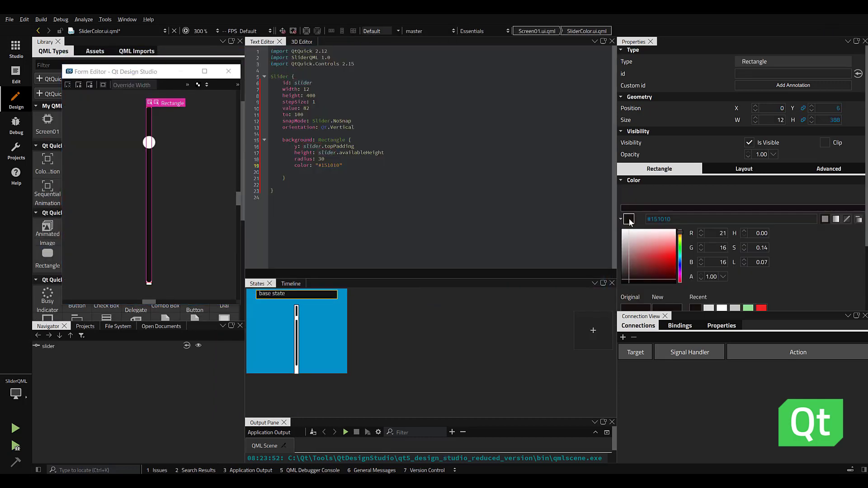
Apply a linear gradient to the track, from red #db0e0e to blue #0733c9.
{"action": "left_click", "coordinate": [836, 219]}
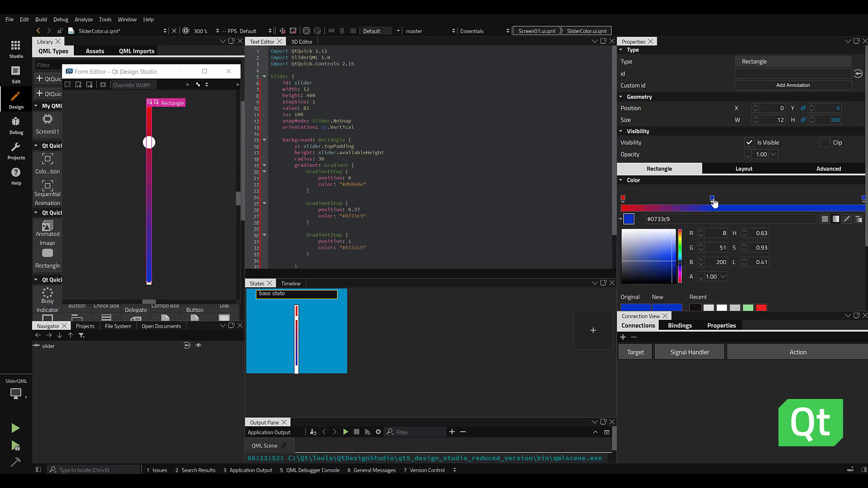
Set the handle to an Image using DesignStudioLogo.png with height 75.
{"action": "left_click", "coordinate": [94, 51]}
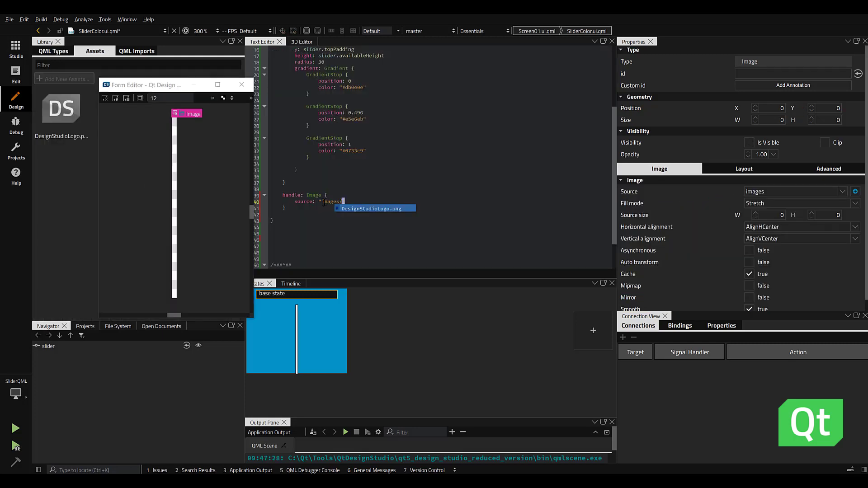
{"action": "left_click", "coordinate": [375, 208]}
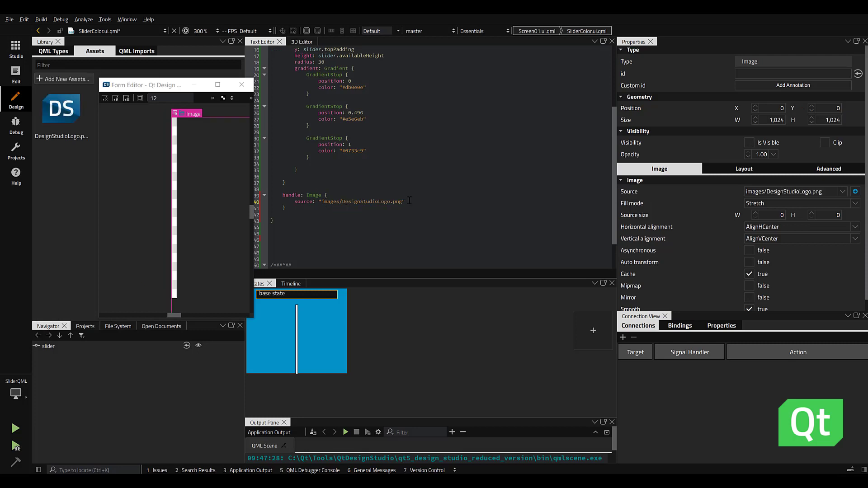
{"action": "type", "text": "height: 75"}
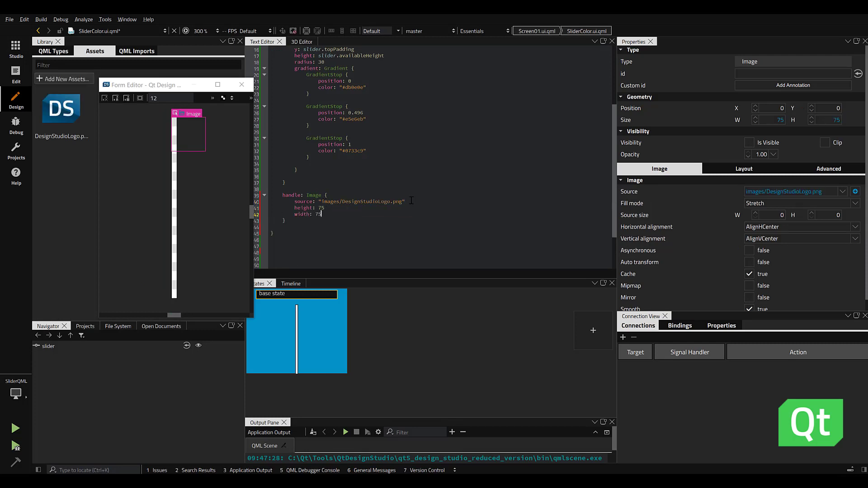